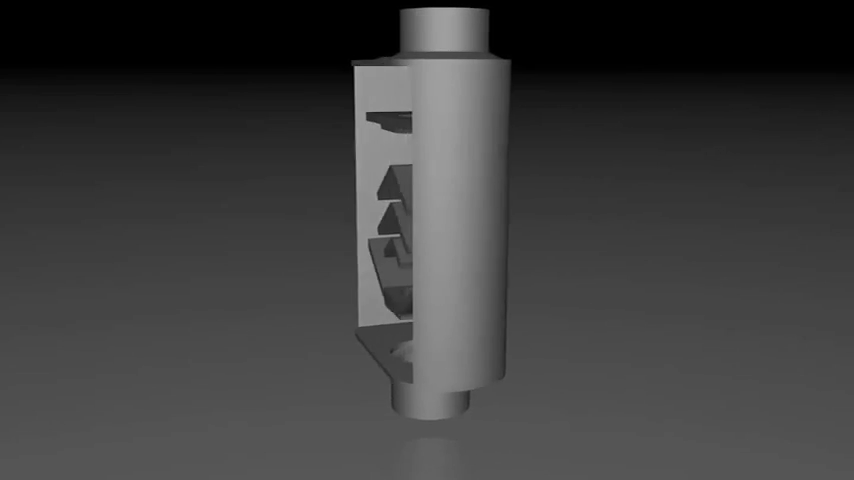
left_click_drag(420, 240, 480, 240)
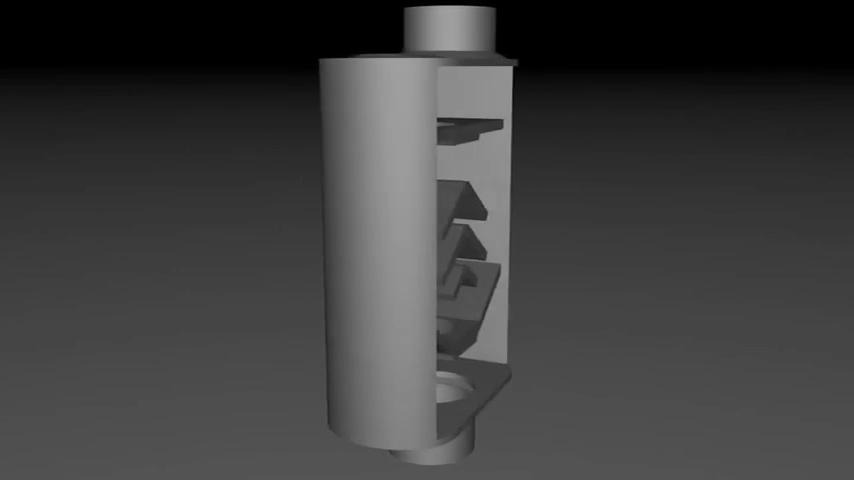